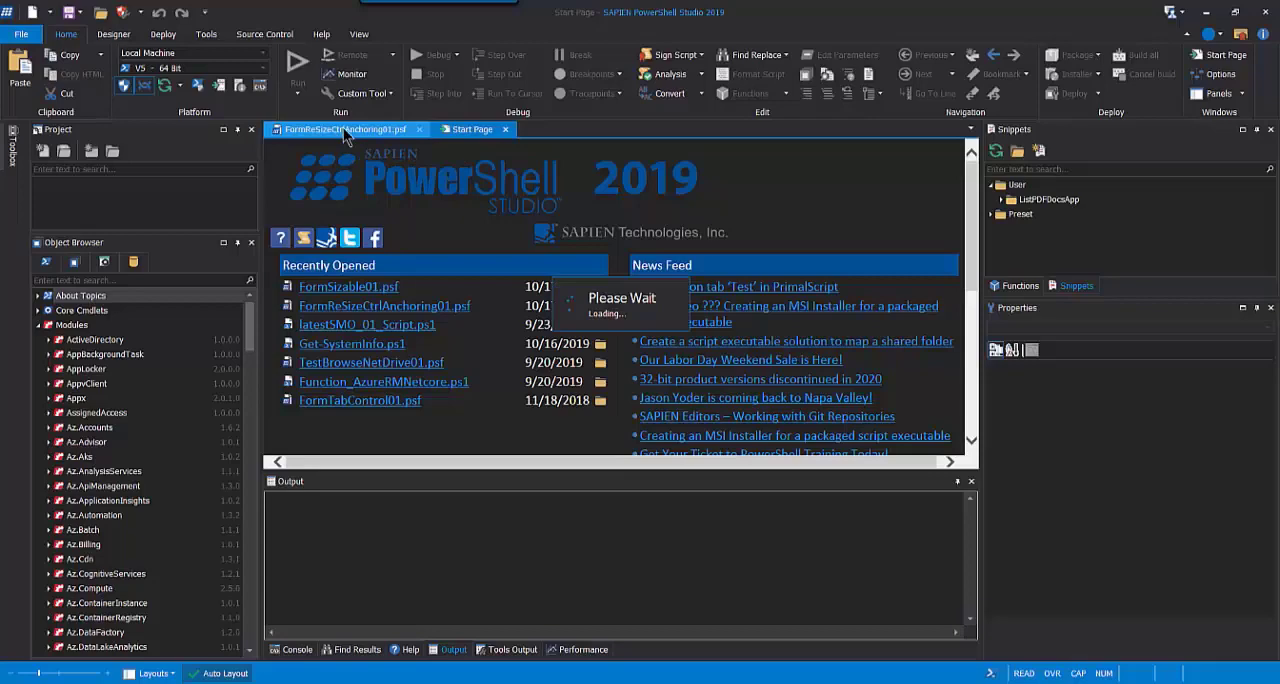
Step: Bring up the FormResizeCtrlAnchoring01 design and review its FormBorderStyle, currently Sizable
{"action": "left_click", "coordinate": [344, 128]}
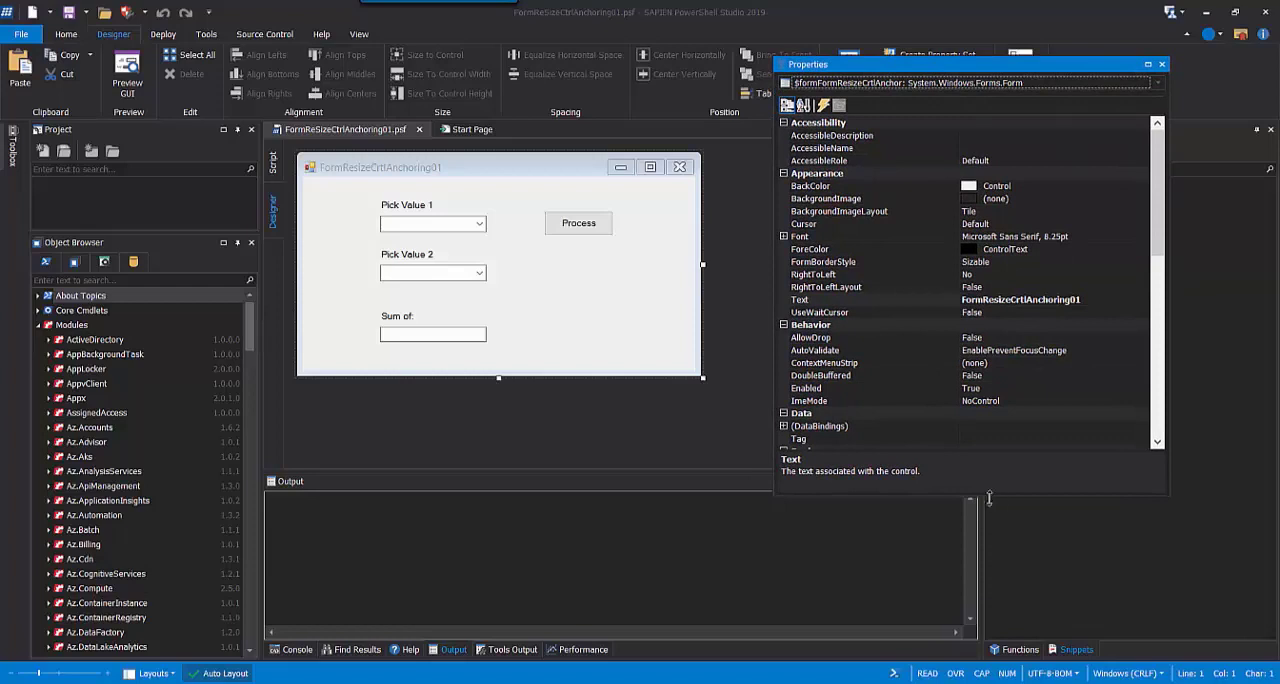
{"action": "scroll", "scroll_direction": "down", "scroll_amount": 3}
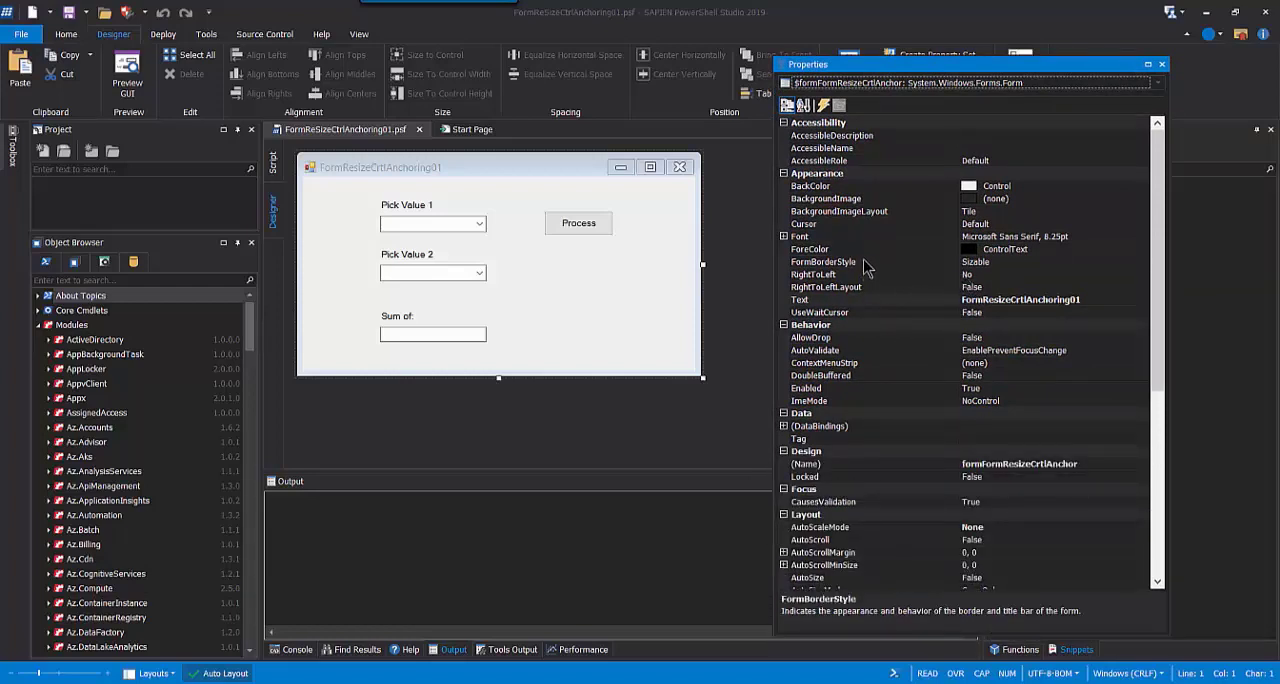
{"action": "left_click", "coordinate": [824, 260]}
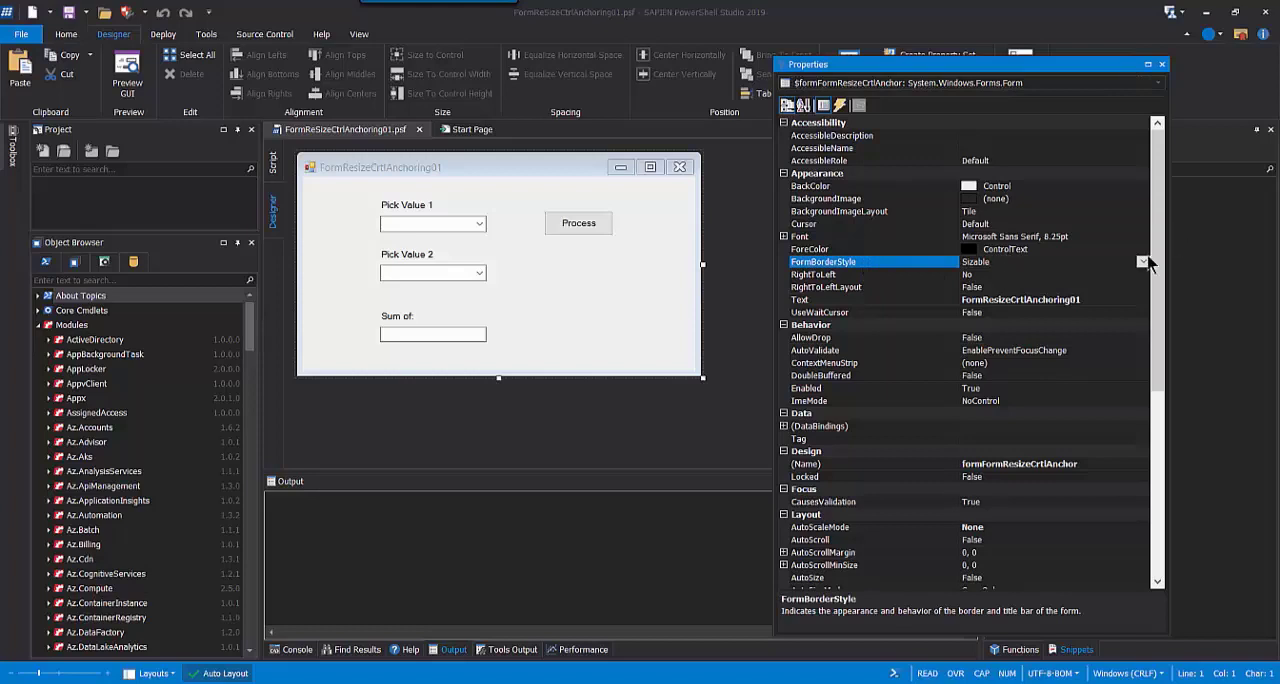
{"action": "left_click", "coordinate": [1144, 262]}
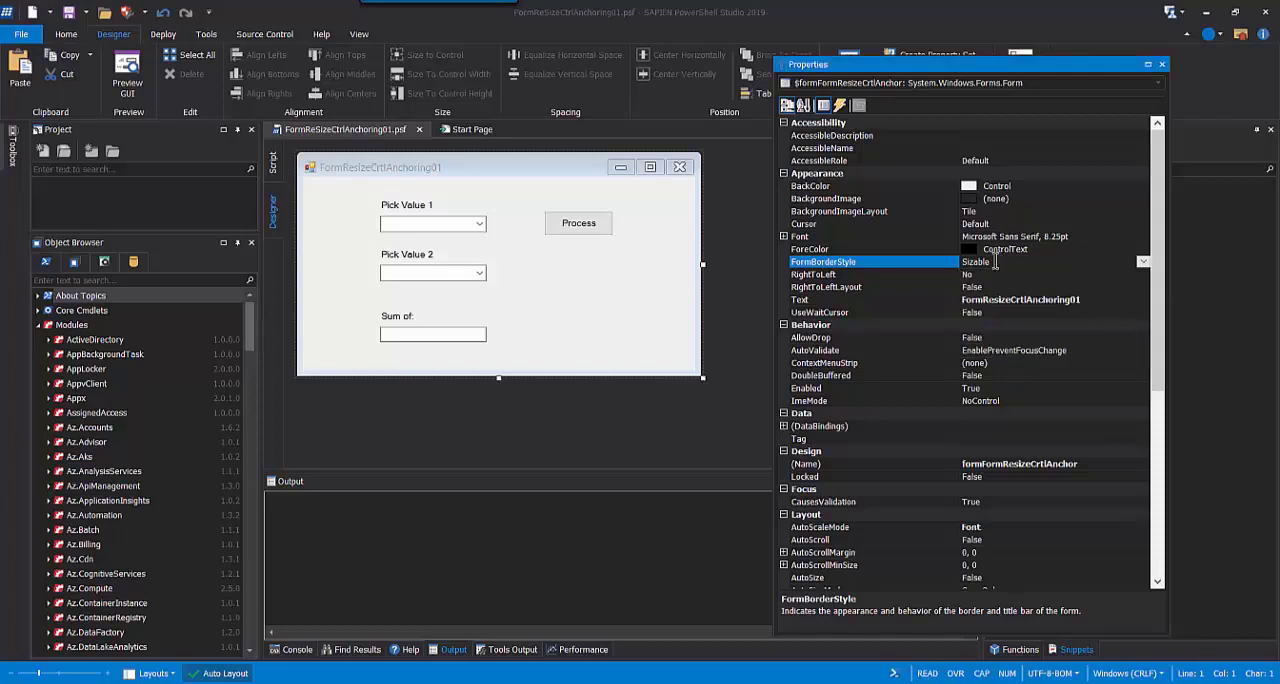
Step: Review the form's AutoScaleMode property, currently Font, without changing it
{"action": "scroll", "scroll_direction": "down", "scroll_amount": 3}
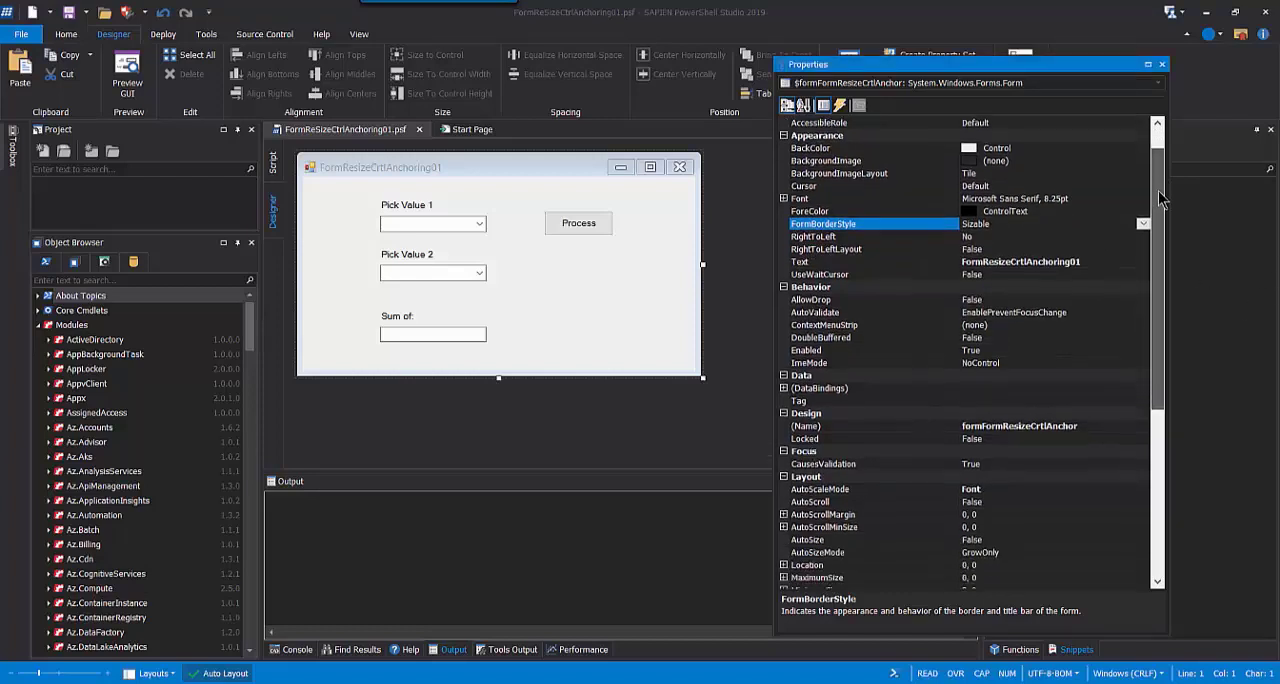
{"action": "scroll", "scroll_direction": "down", "scroll_amount": 3}
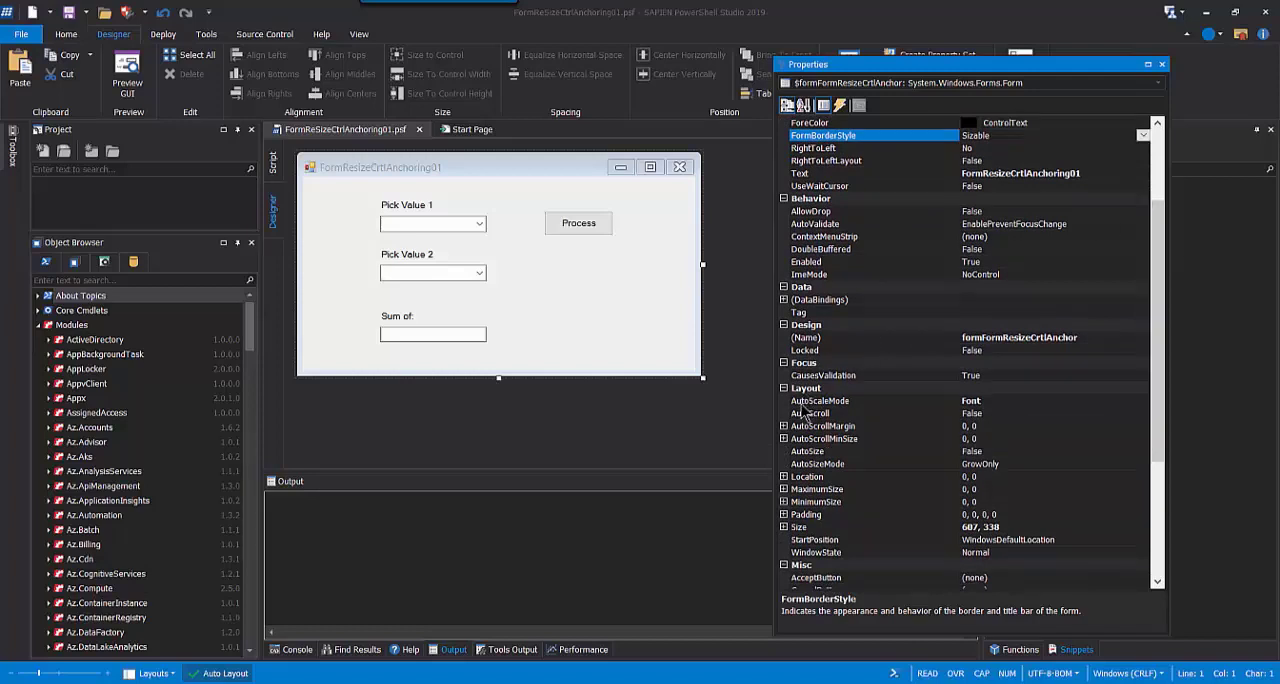
{"action": "left_click", "coordinate": [820, 400]}
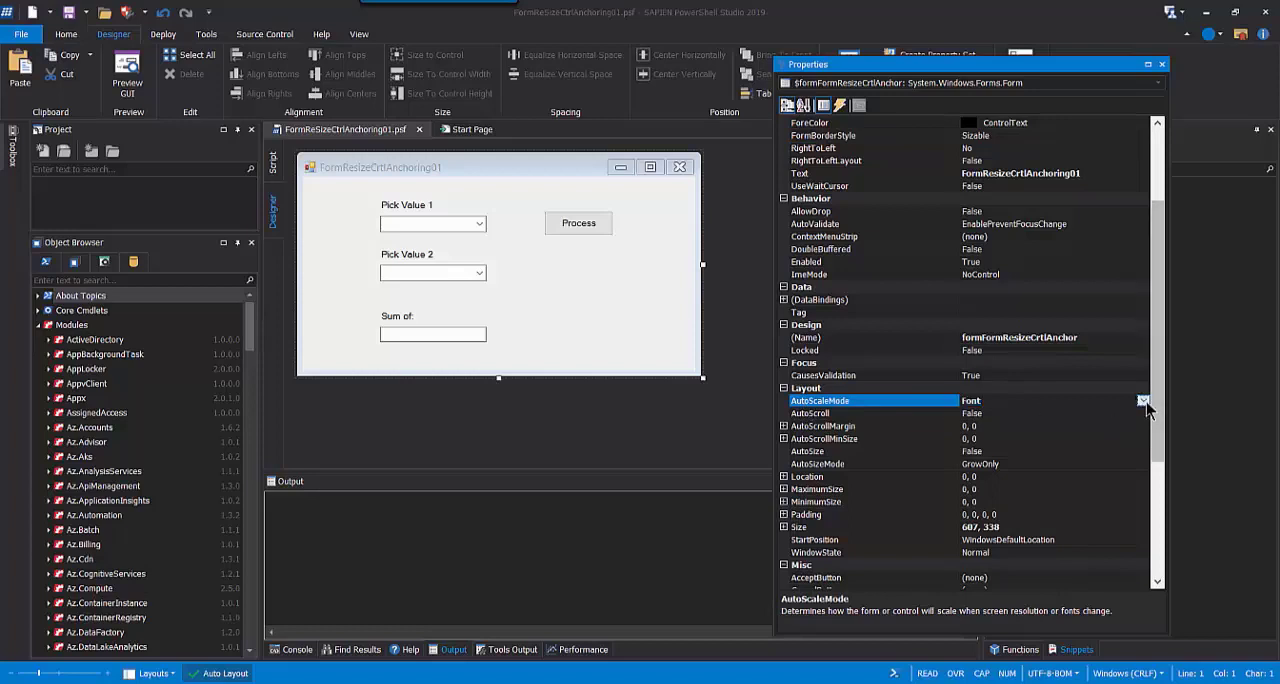
Step: Launch a Preview GUI run of the anchoring form
{"action": "left_click", "coordinate": [1144, 400]}
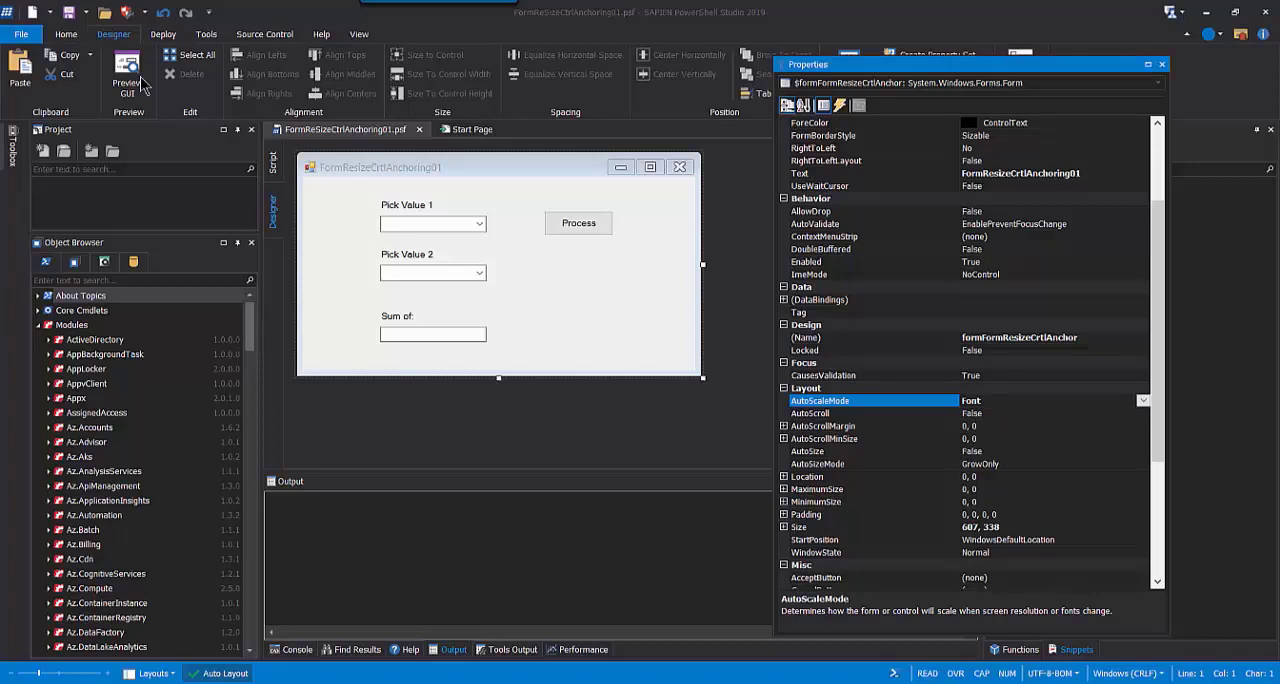
{"action": "mouse_move", "coordinate": [44, 272]}
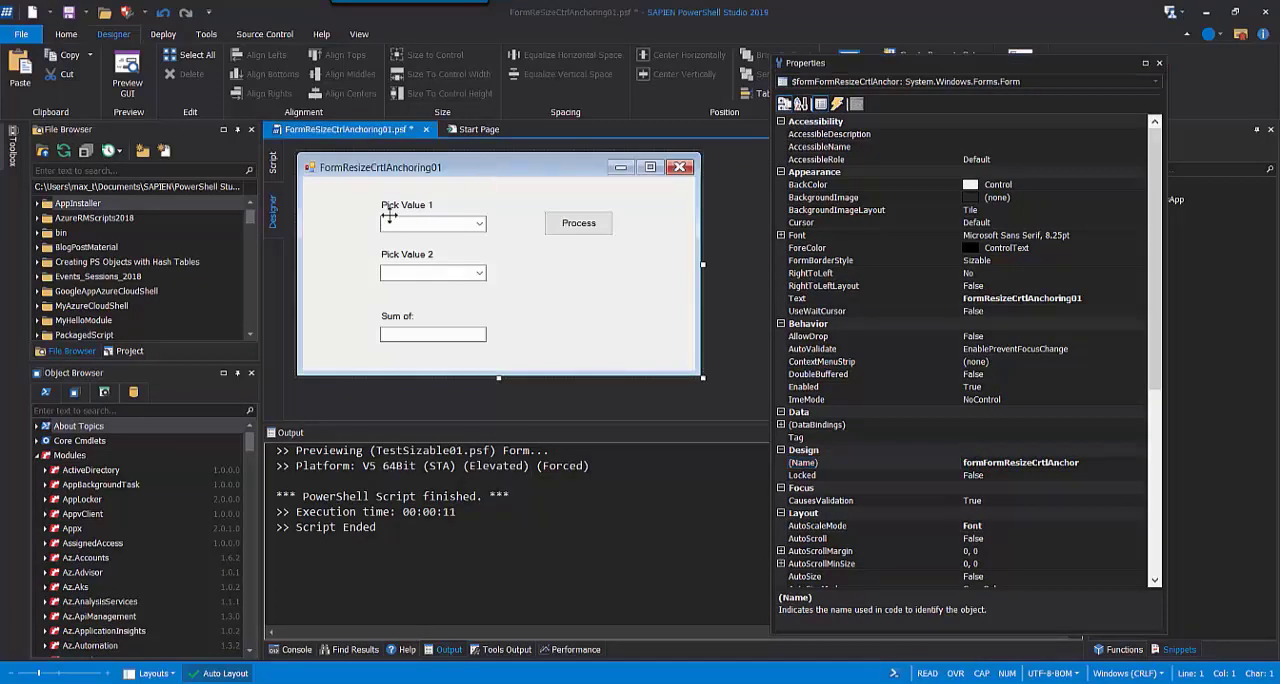
Step: Check that the Pick Value labels and second combo box are anchored Top, Left
{"action": "left_click", "coordinate": [406, 206]}
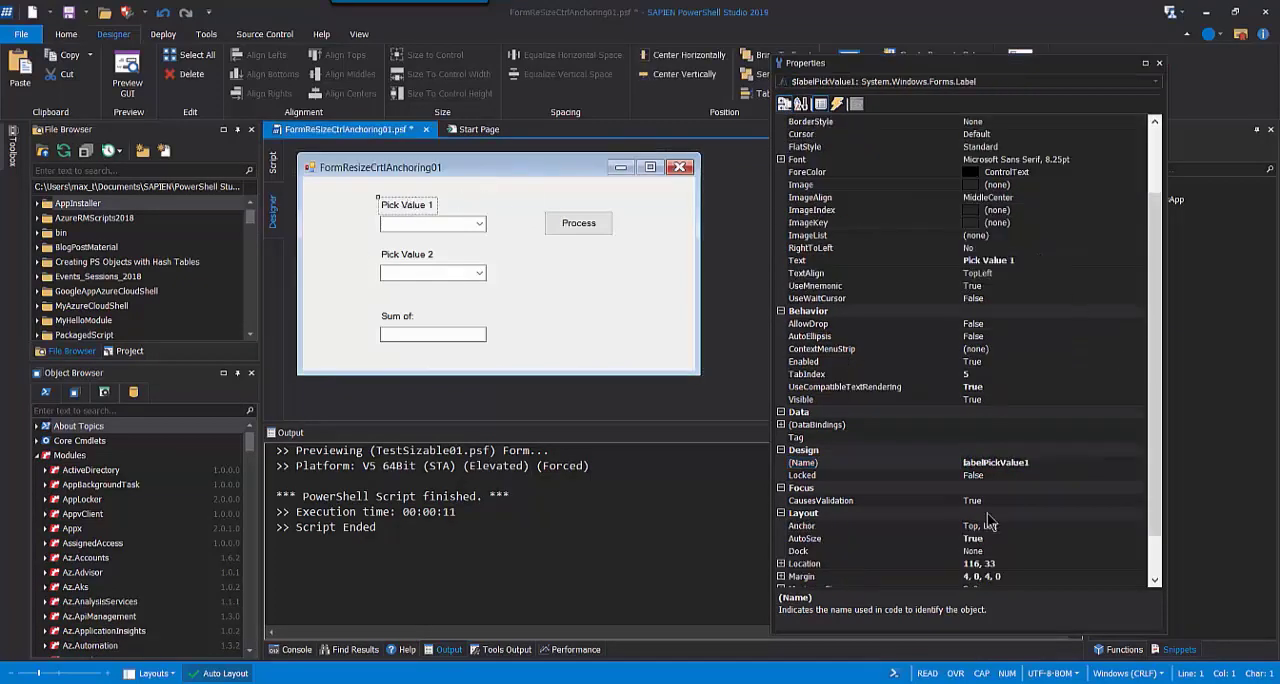
{"action": "left_click", "coordinate": [802, 524]}
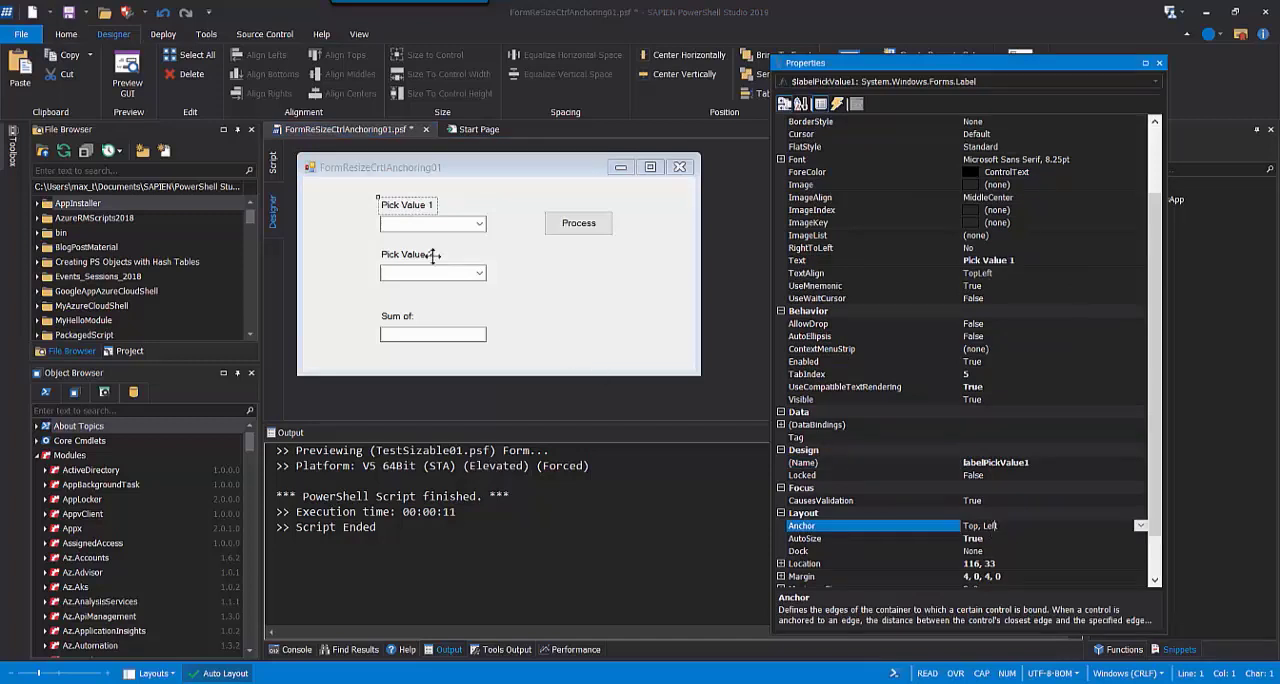
{"action": "left_click", "coordinate": [432, 222]}
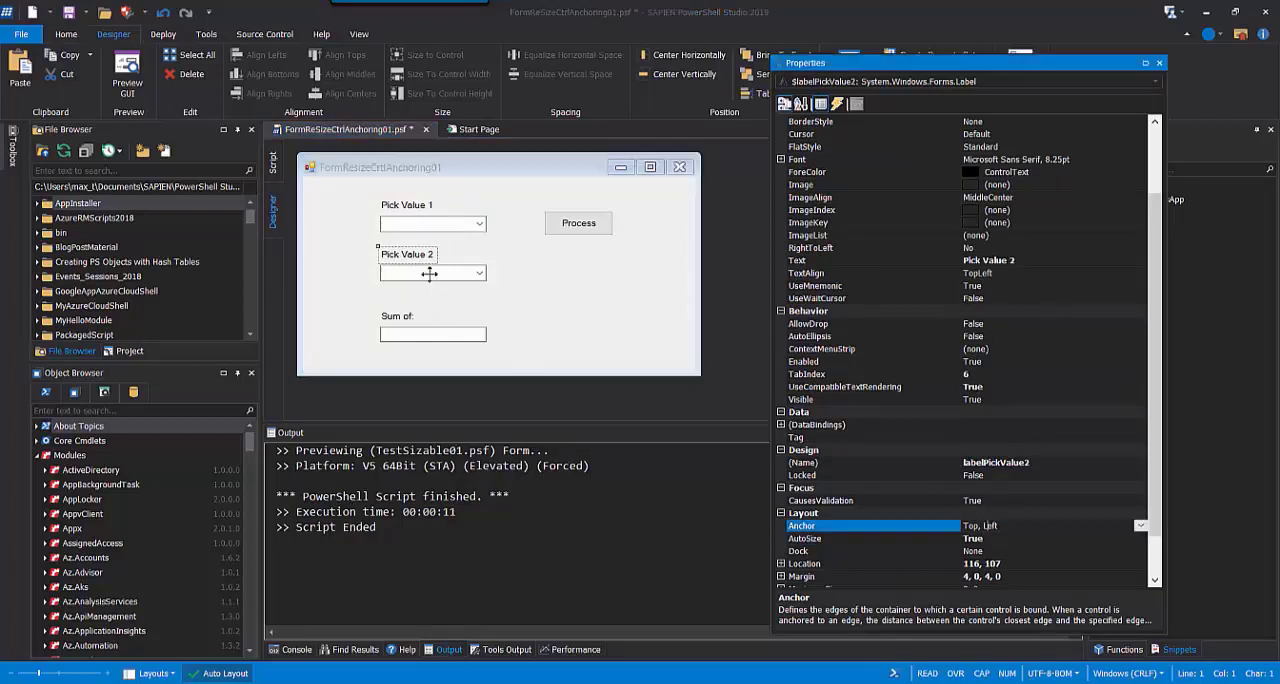
{"action": "left_click", "coordinate": [430, 272]}
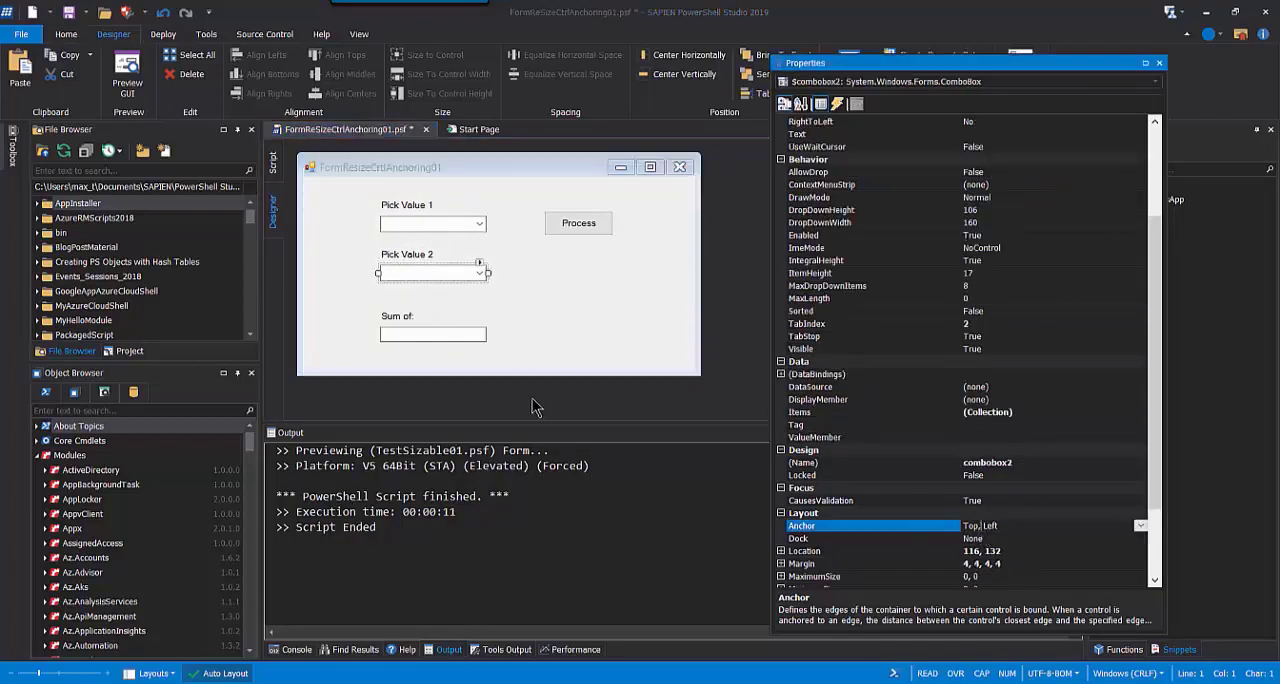
Step: Check that the Sum of label, sum text box and Process button are anchored Top, Left
{"action": "left_click", "coordinate": [396, 316]}
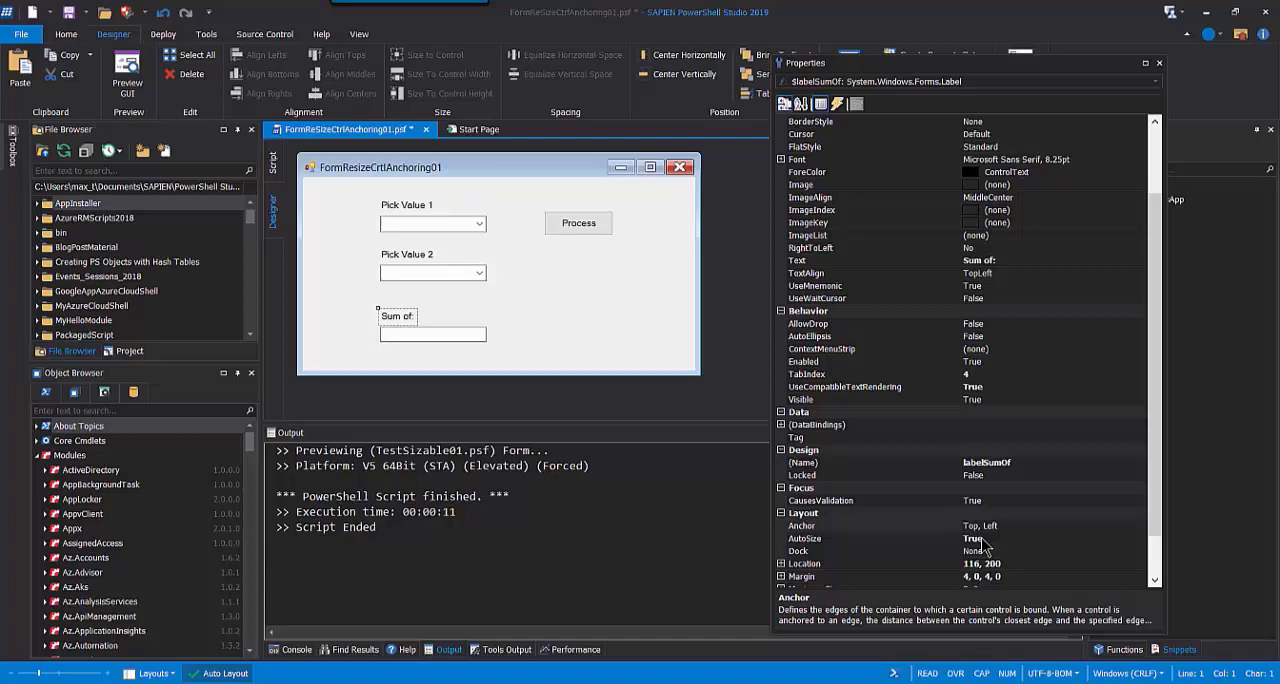
{"action": "left_click", "coordinate": [432, 334]}
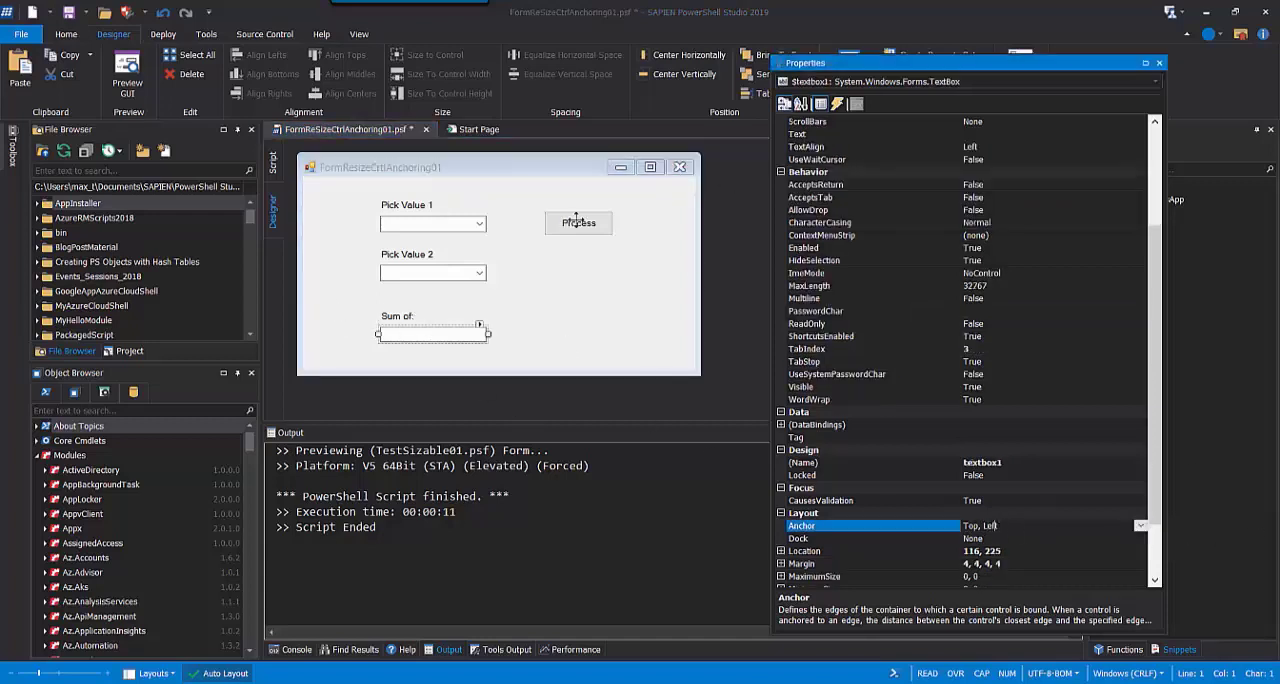
{"action": "left_click", "coordinate": [578, 222]}
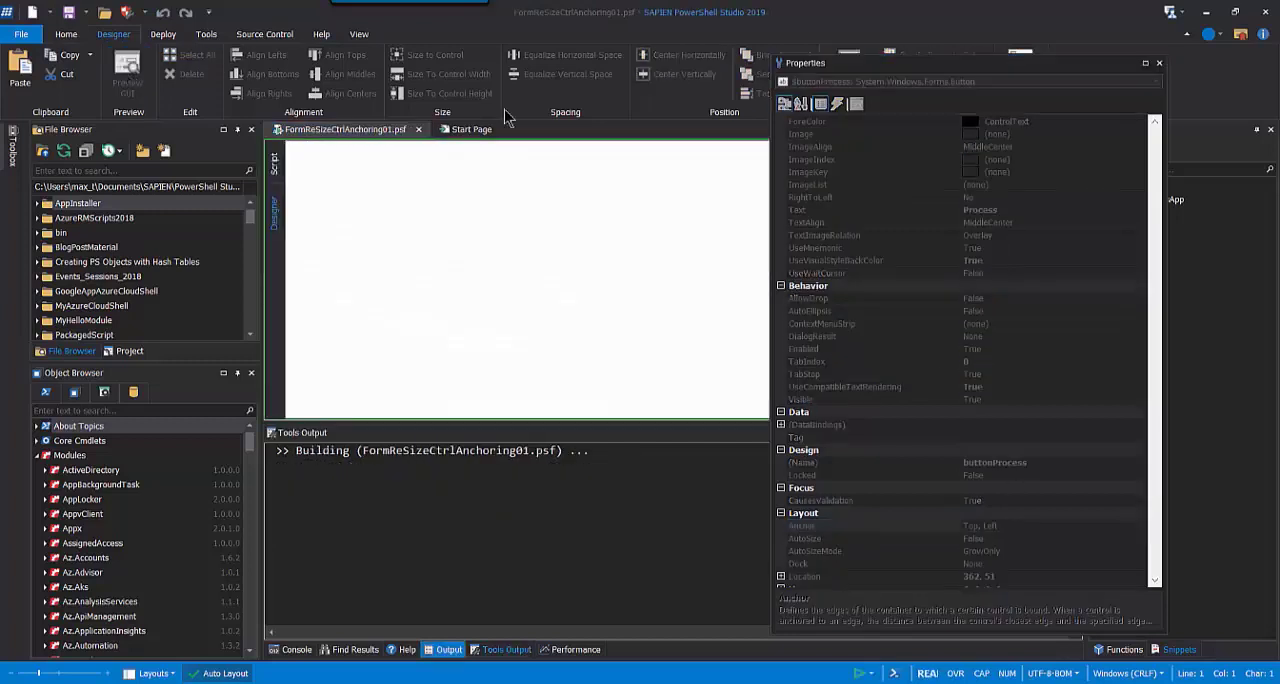
Step: Leave the anchoring form's preview and designer and bring up the FormSizable01.psf design
{"action": "left_click", "coordinate": [860, 672]}
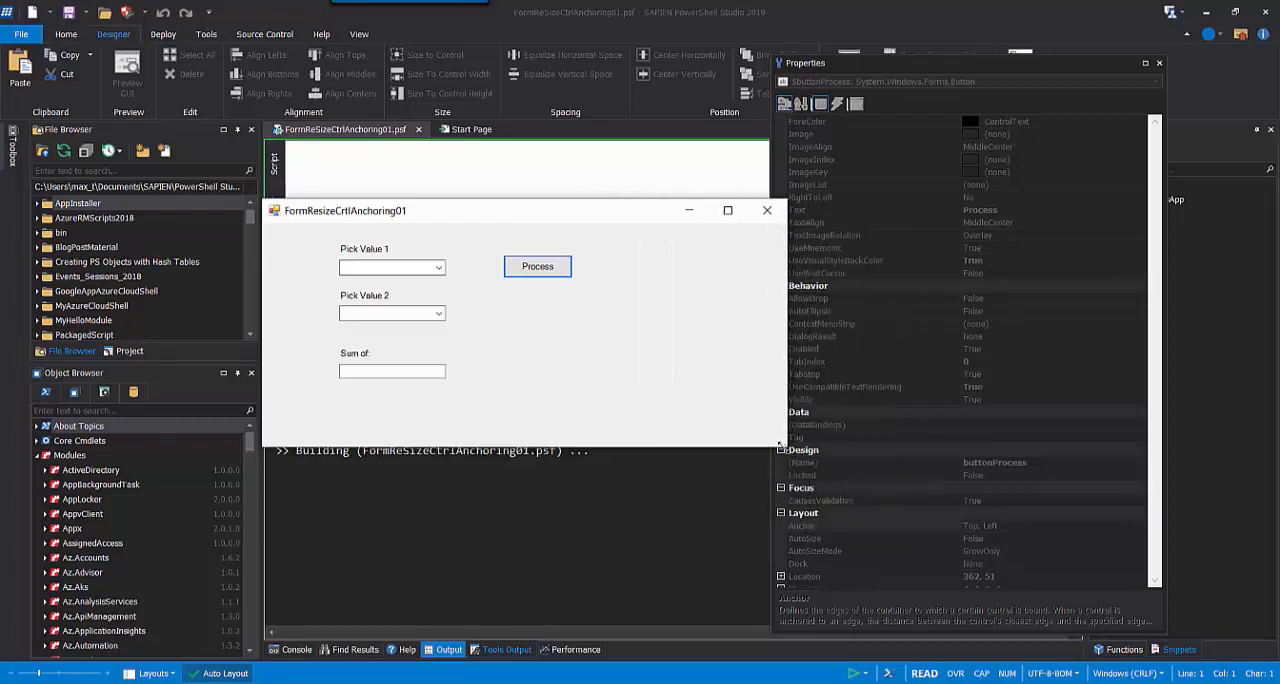
{"action": "mouse_move", "coordinate": [766, 210]}
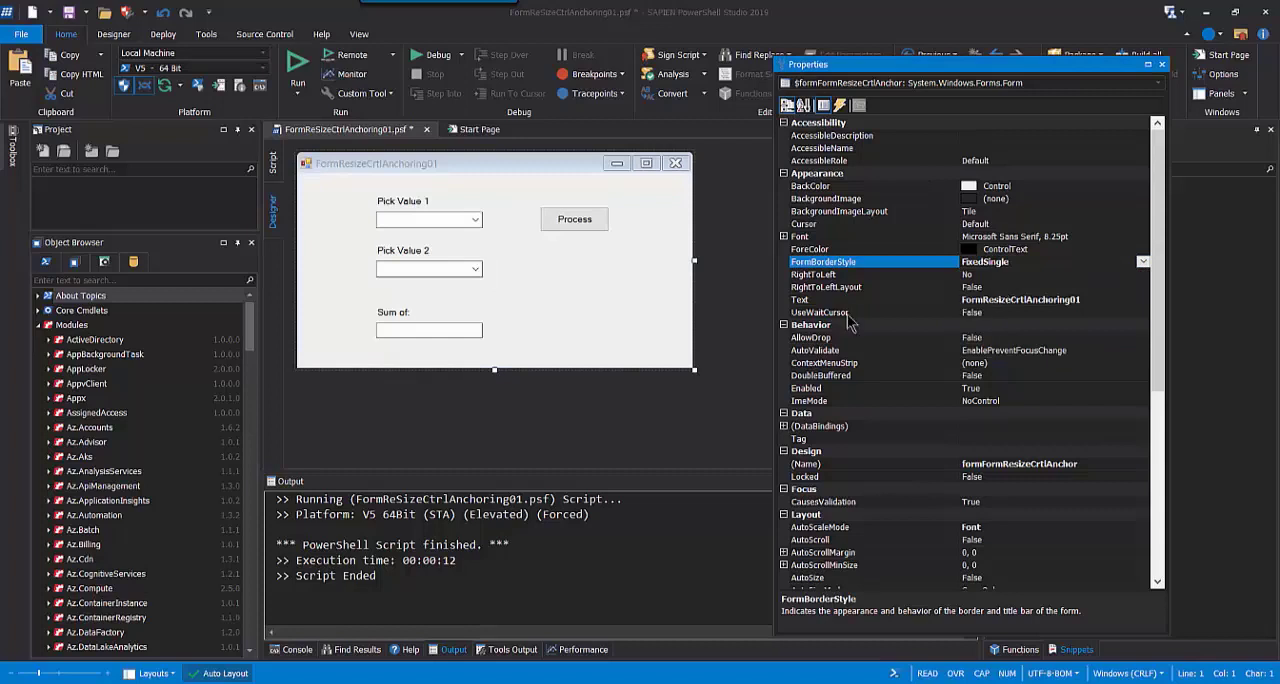
{"action": "left_click", "coordinate": [574, 218]}
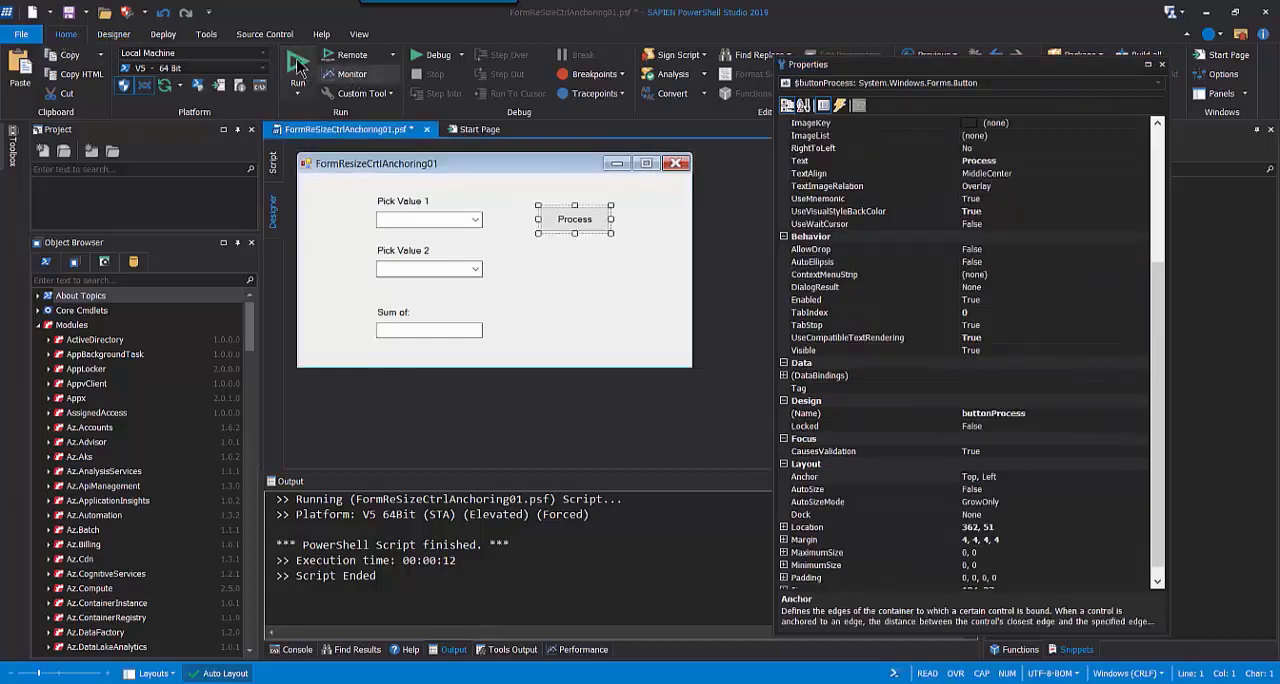
{"action": "left_click", "coordinate": [298, 76]}
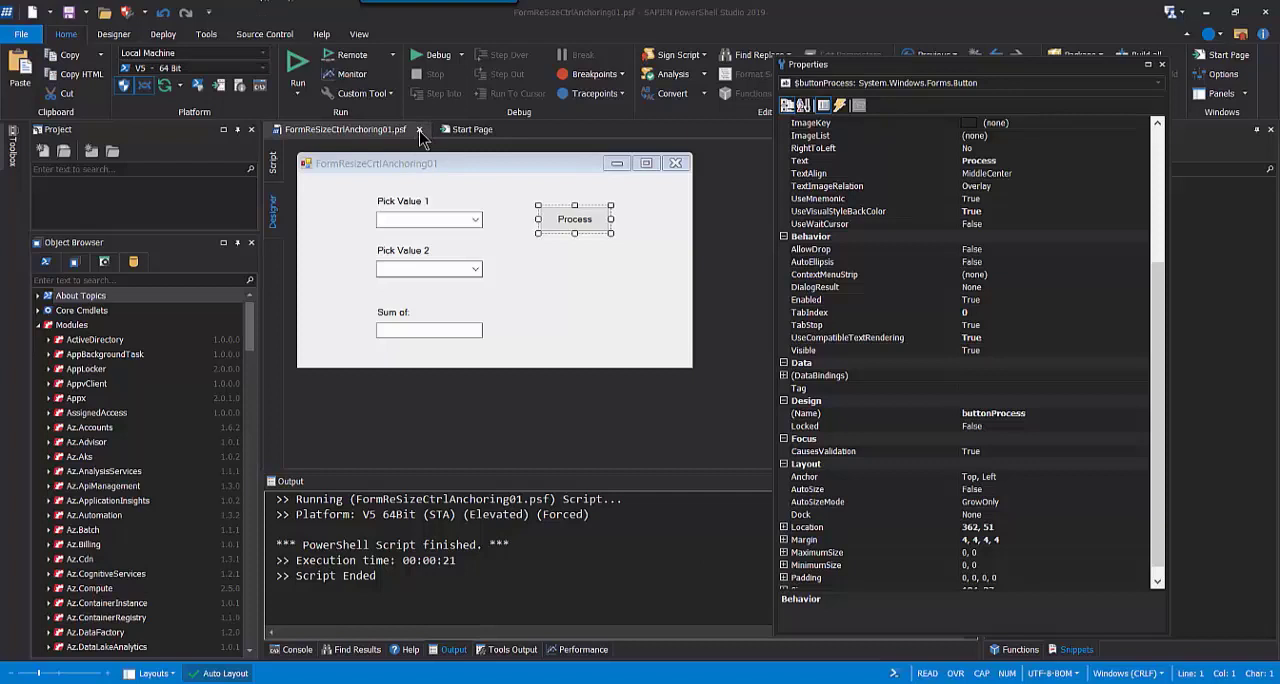
{"action": "left_click", "coordinate": [420, 128]}
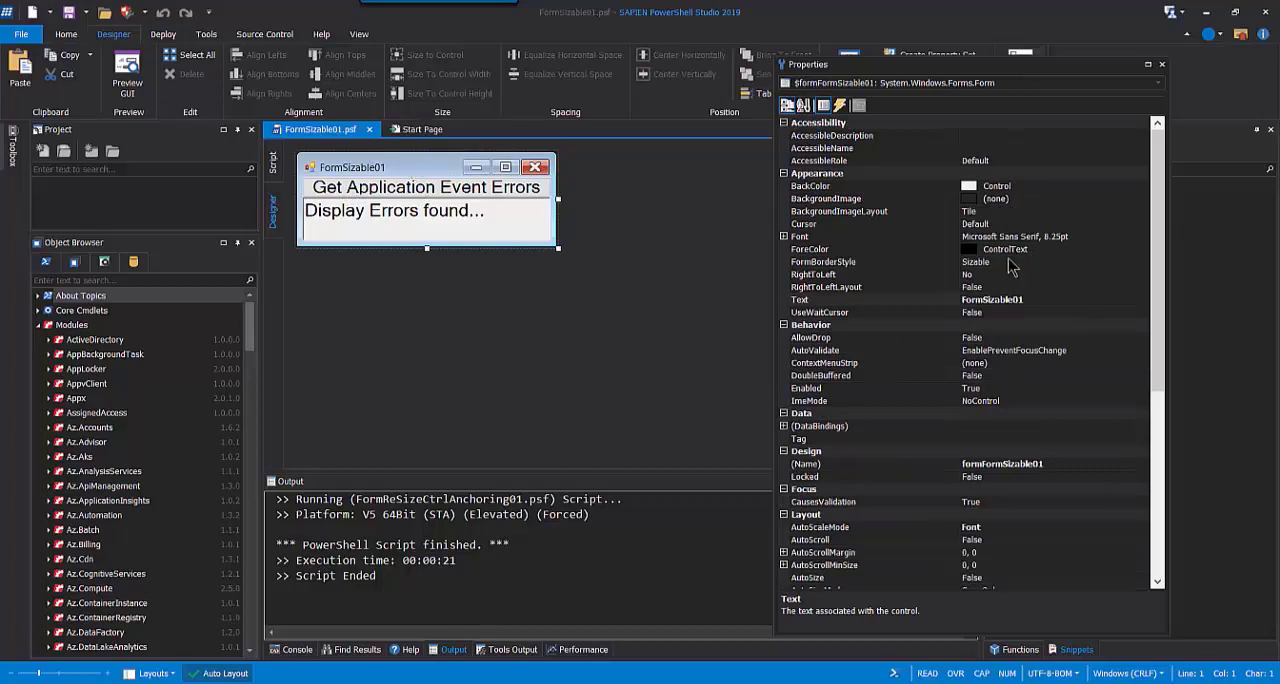
{"action": "left_click", "coordinate": [824, 260]}
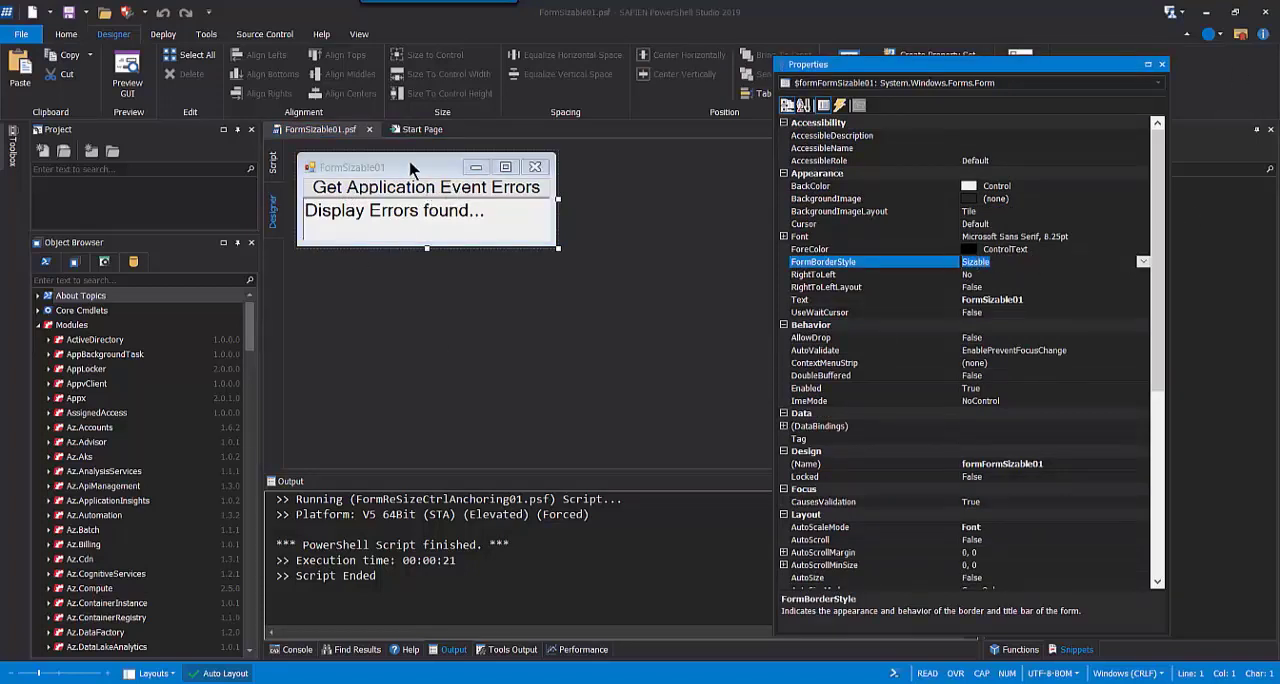
{"action": "left_click", "coordinate": [424, 188]}
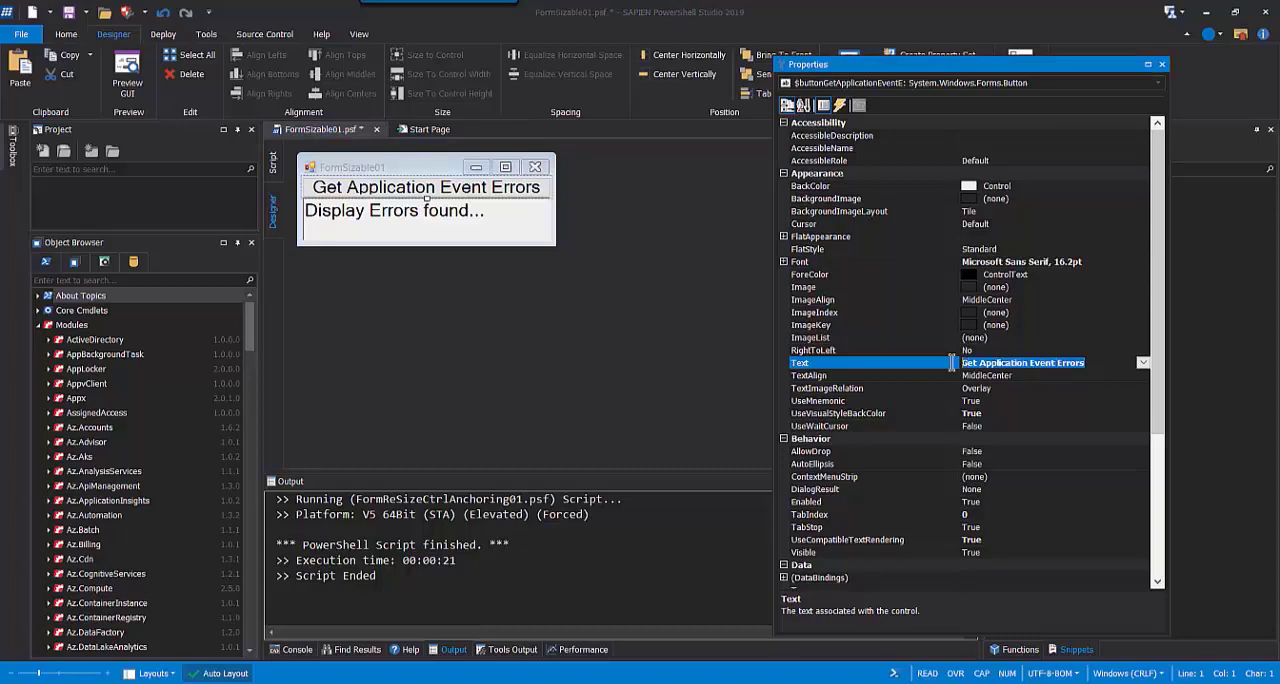
{"action": "left_click", "coordinate": [800, 260]}
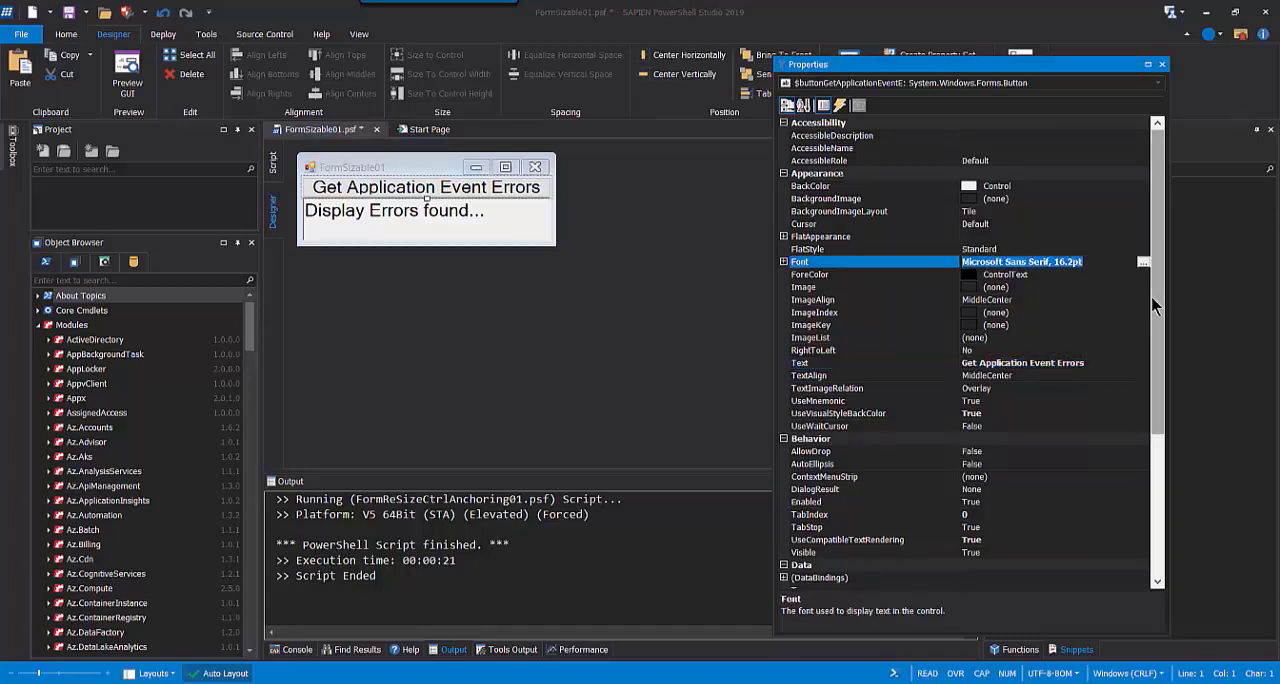
{"action": "scroll", "scroll_direction": "down", "scroll_amount": 3}
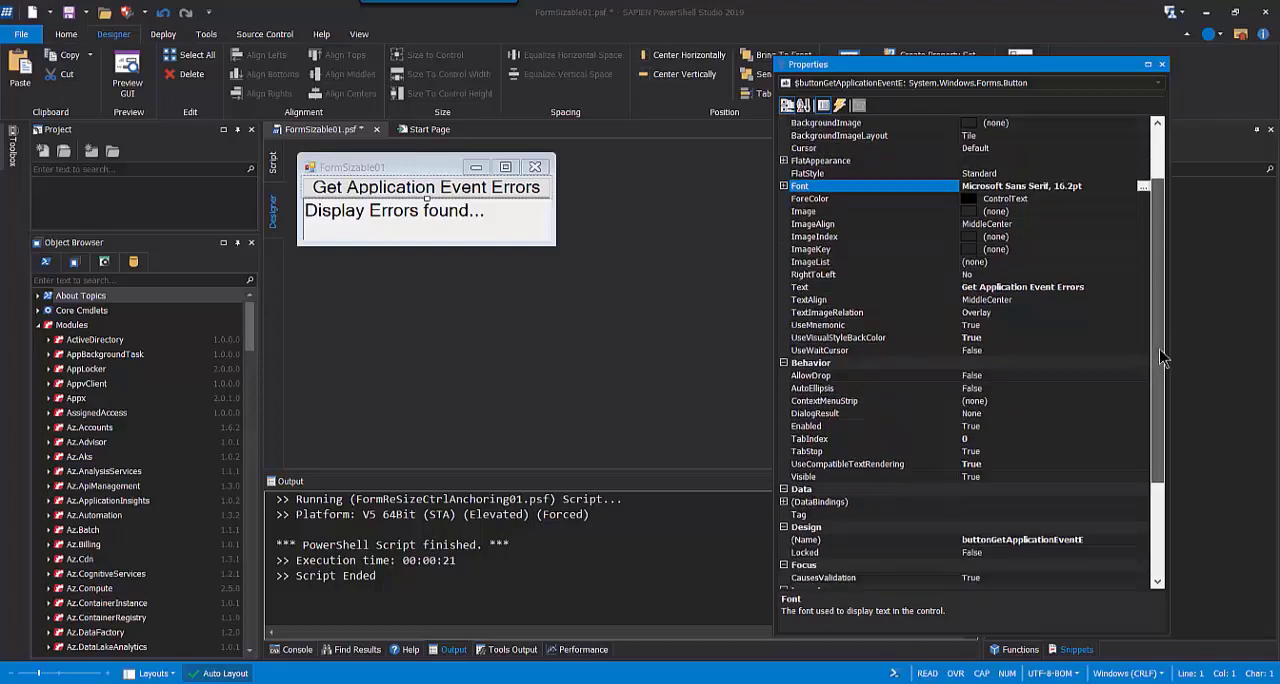
{"action": "scroll", "scroll_direction": "down", "scroll_amount": 3}
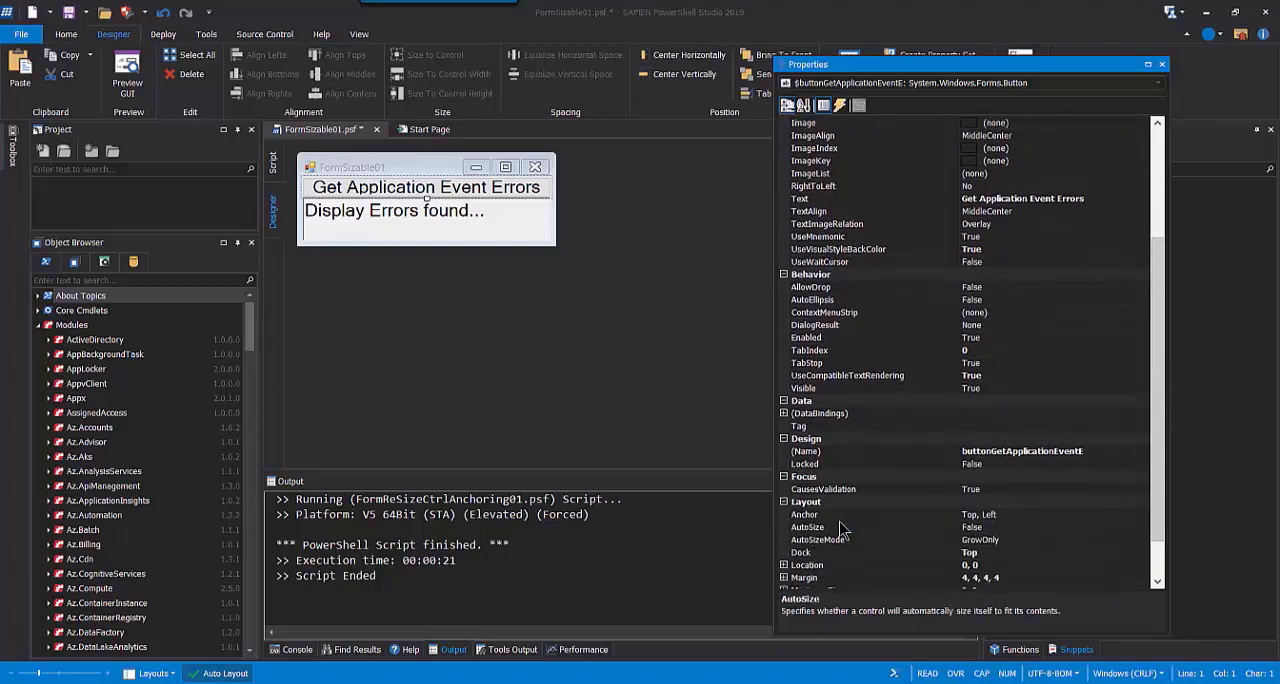
{"action": "left_click", "coordinate": [820, 528]}
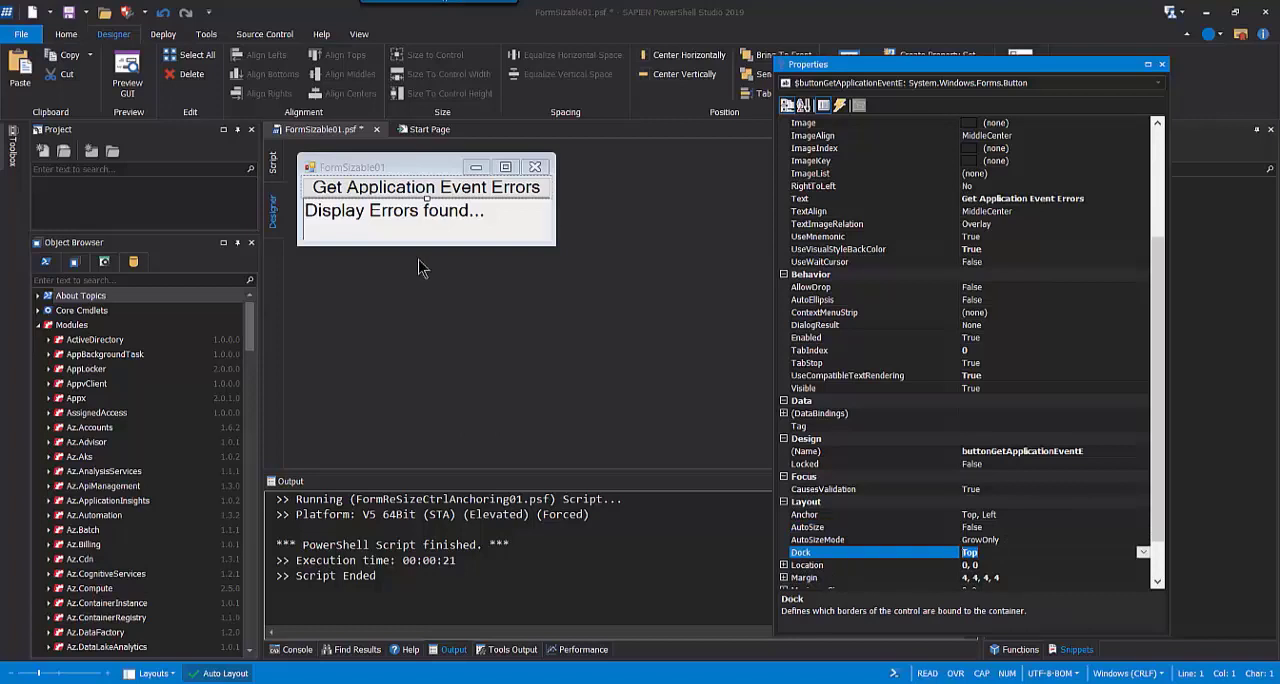
Step: Set richtextbox1's Dock property to Fill so the Display Errors box fills the form
{"action": "left_click", "coordinate": [390, 210]}
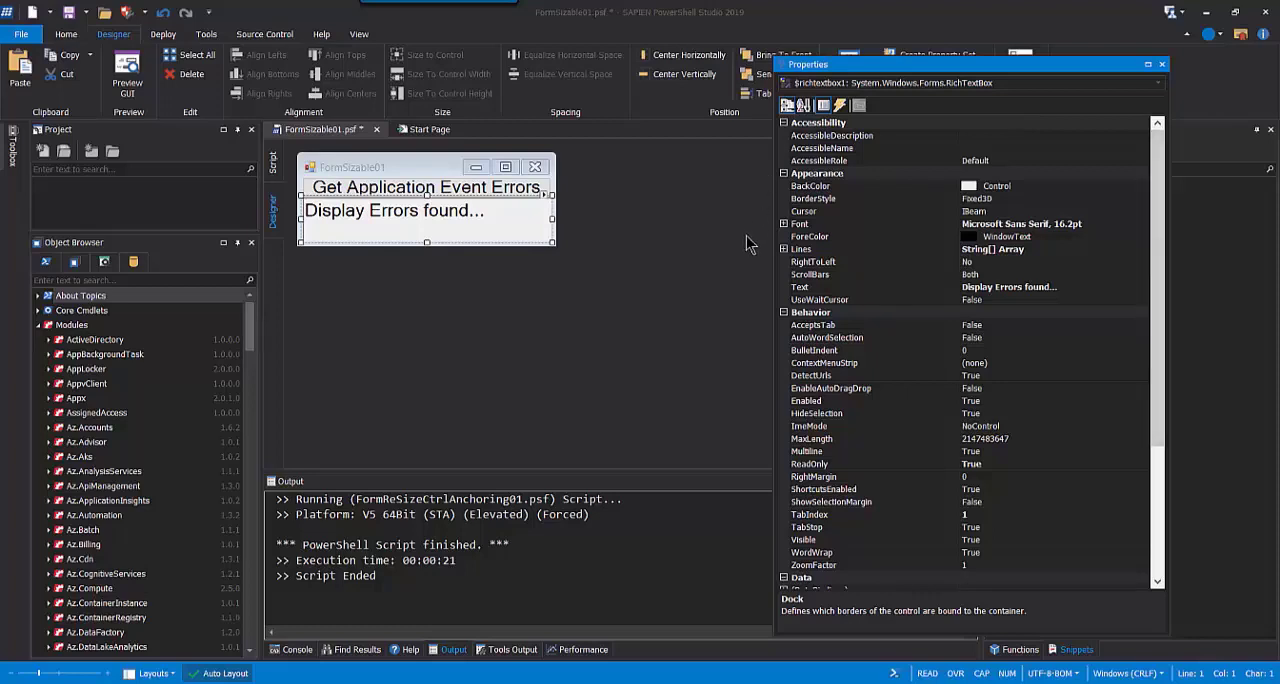
{"action": "mouse_move", "coordinate": [1078, 290]}
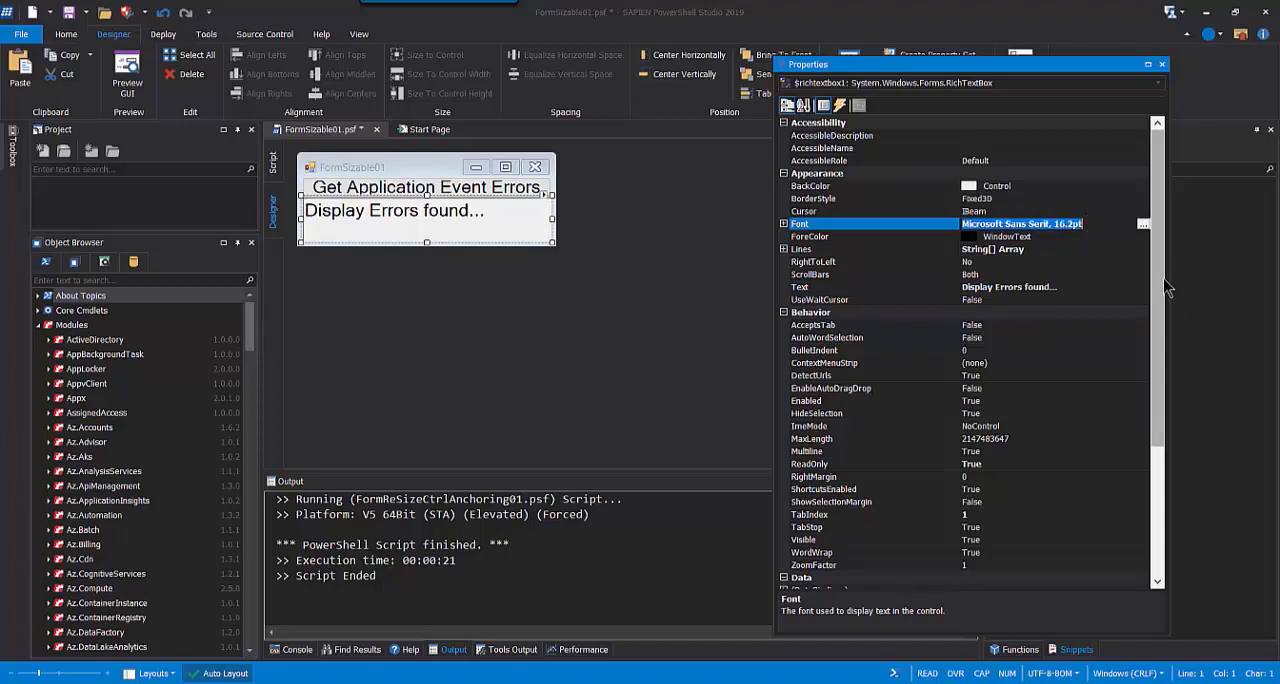
{"action": "scroll", "scroll_direction": "down", "scroll_amount": 3}
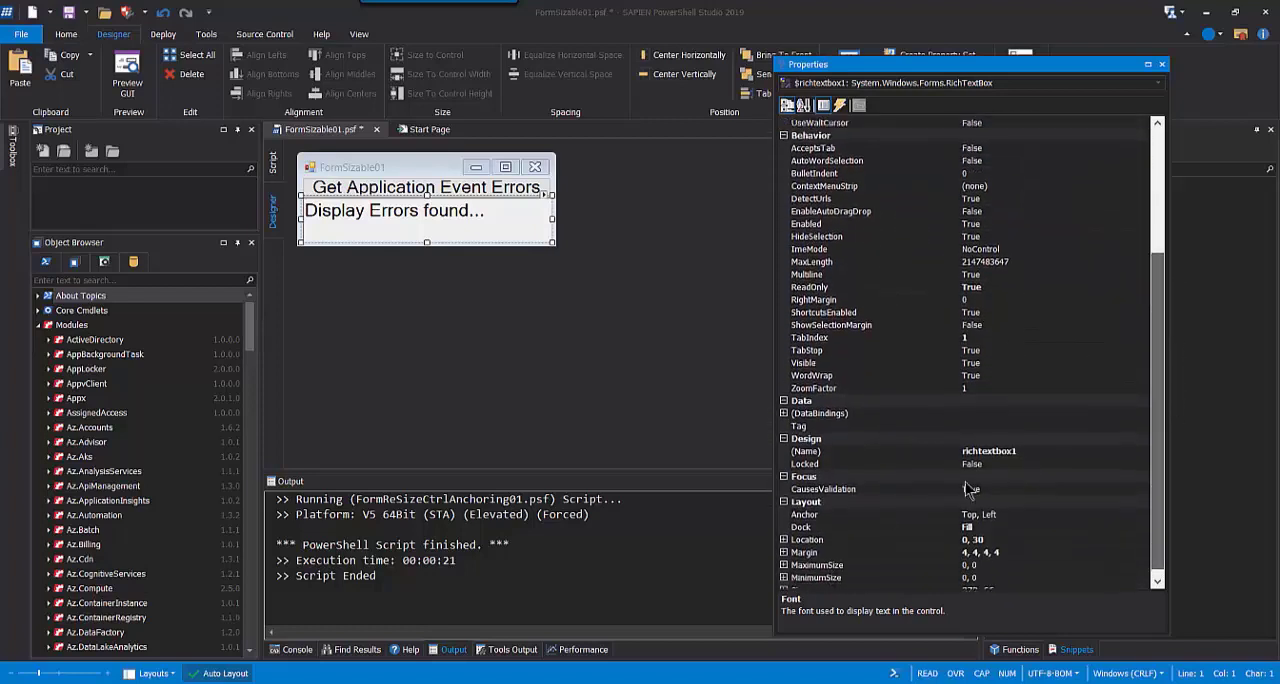
{"action": "left_click", "coordinate": [830, 528]}
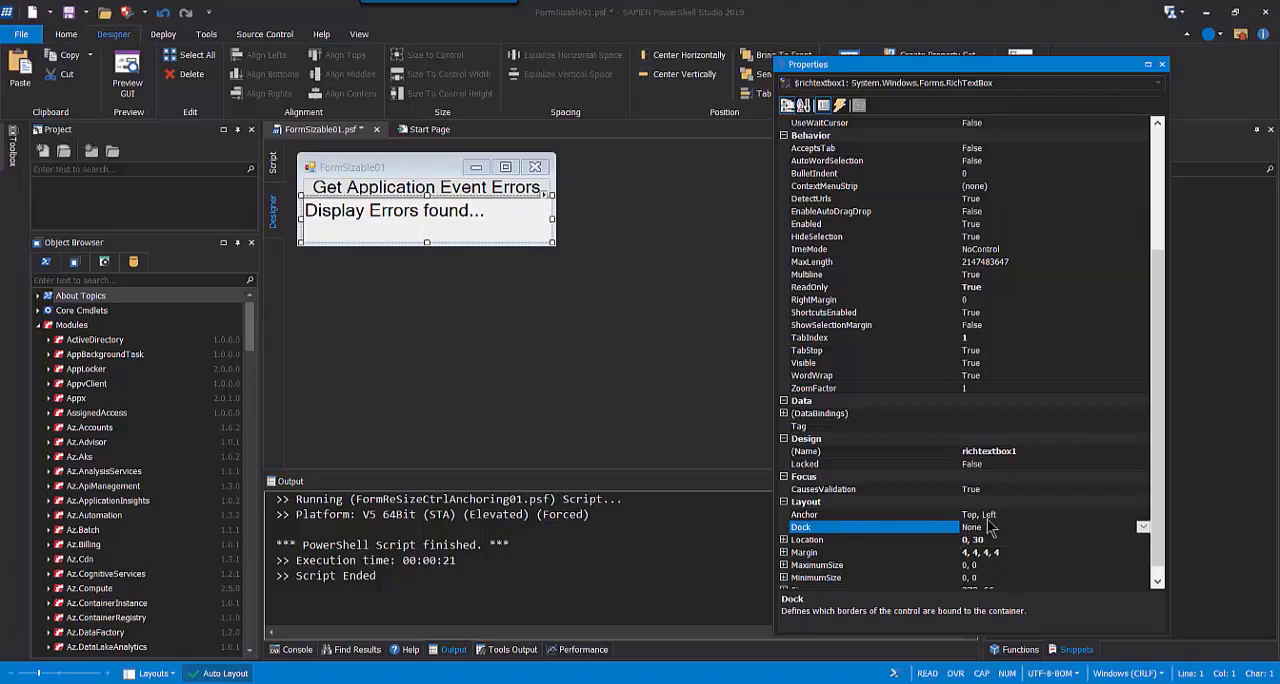
{"action": "left_click", "coordinate": [1000, 528]}
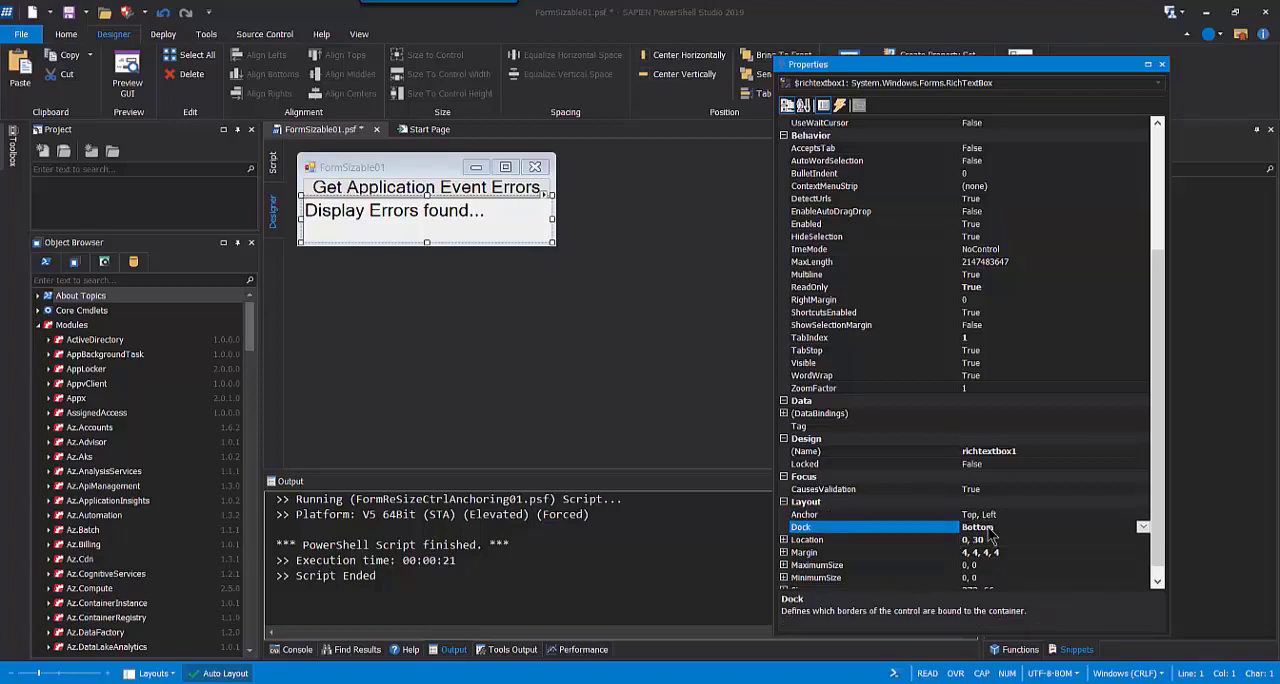
{"action": "left_click", "coordinate": [976, 528]}
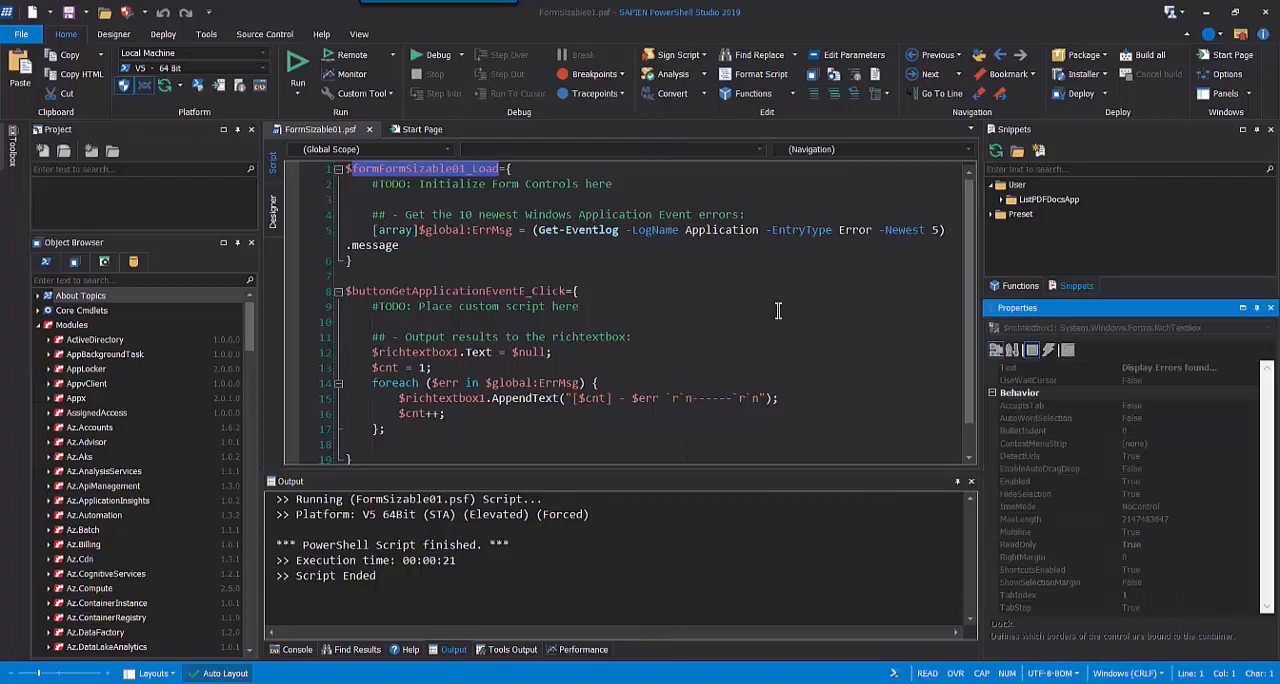
{"action": "mouse_move", "coordinate": [550, 396]}
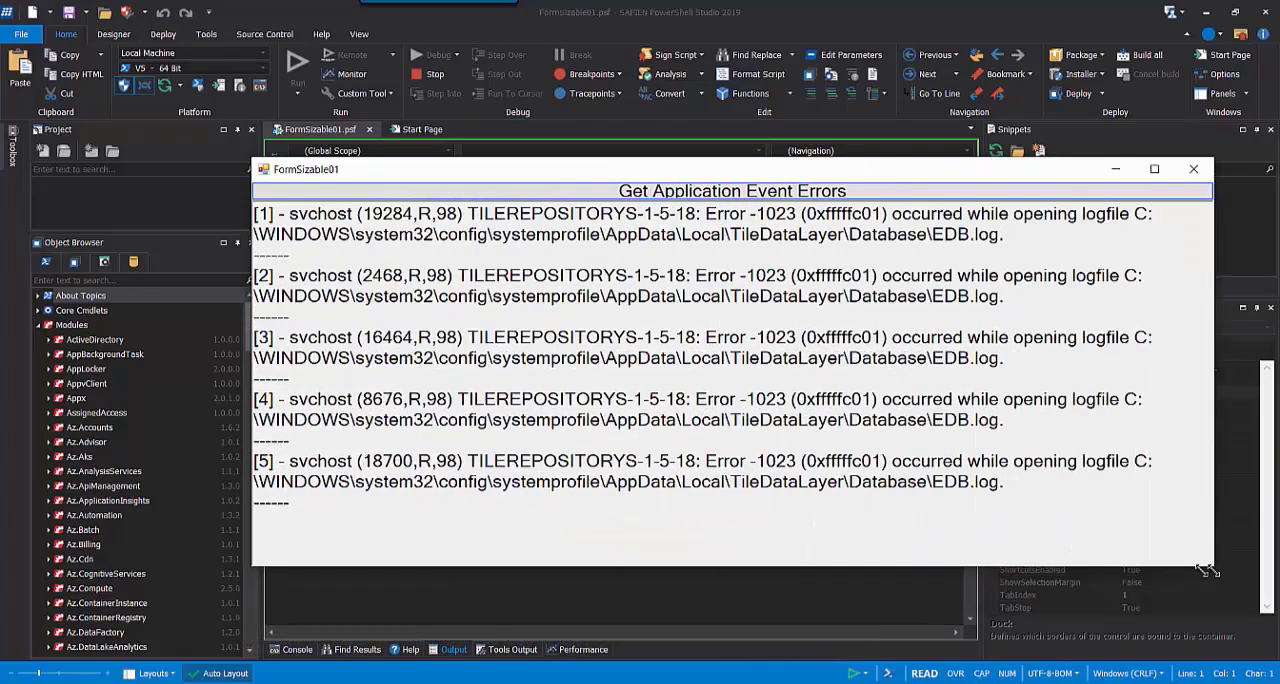
Step: Resize the running FormSizable01 so its error text reflows, close it and return to the desktop
{"action": "left_click_drag", "start_coordinate": [1210, 570], "coordinate": [1124, 580]}
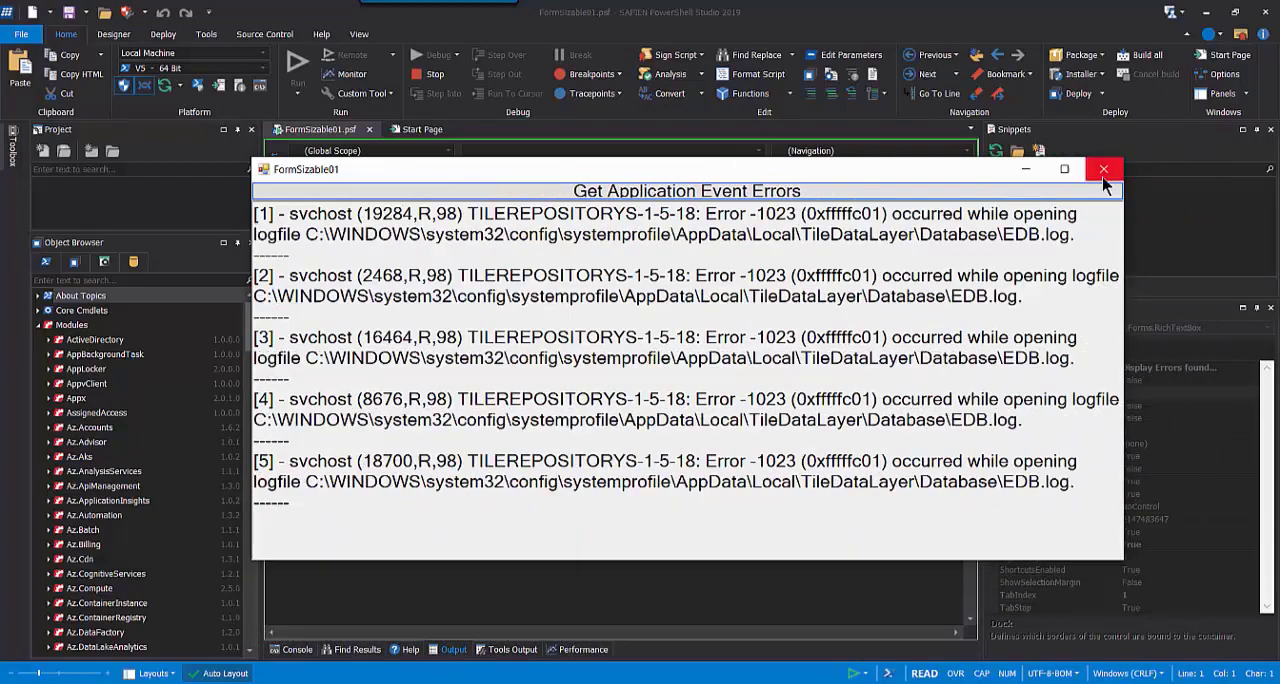
{"action": "left_click", "coordinate": [1104, 168]}
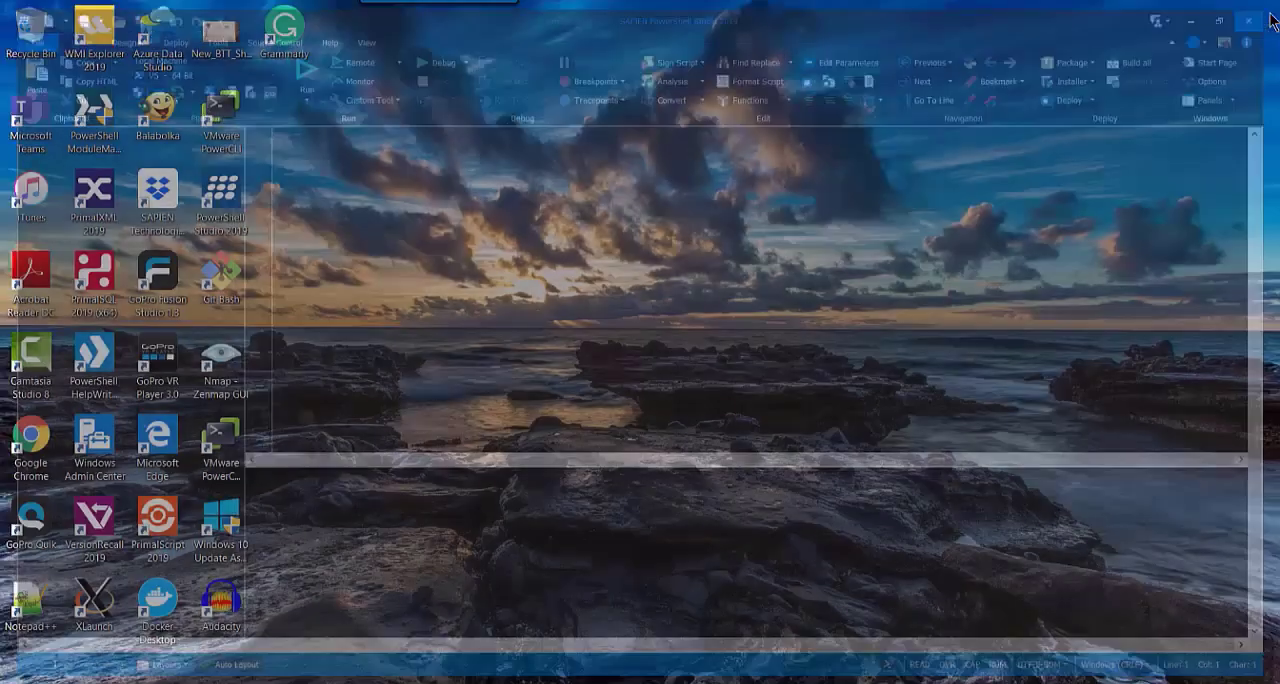
{"action": "left_click", "coordinate": [1248, 20]}
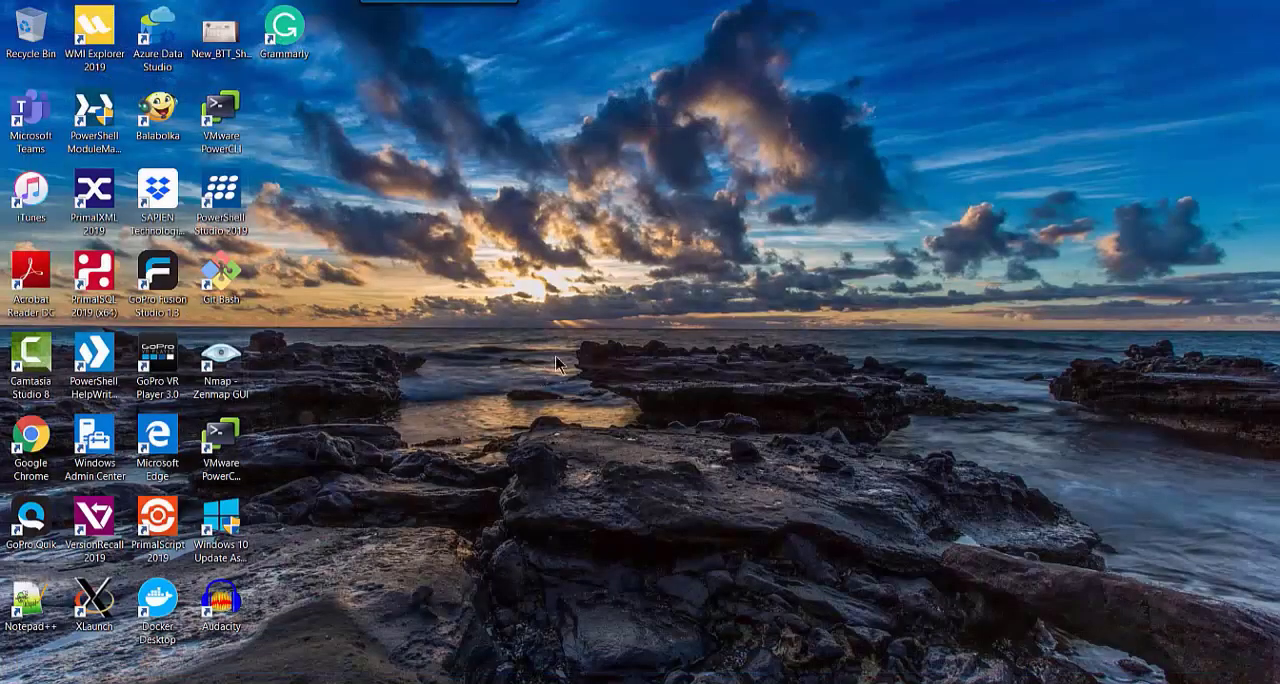